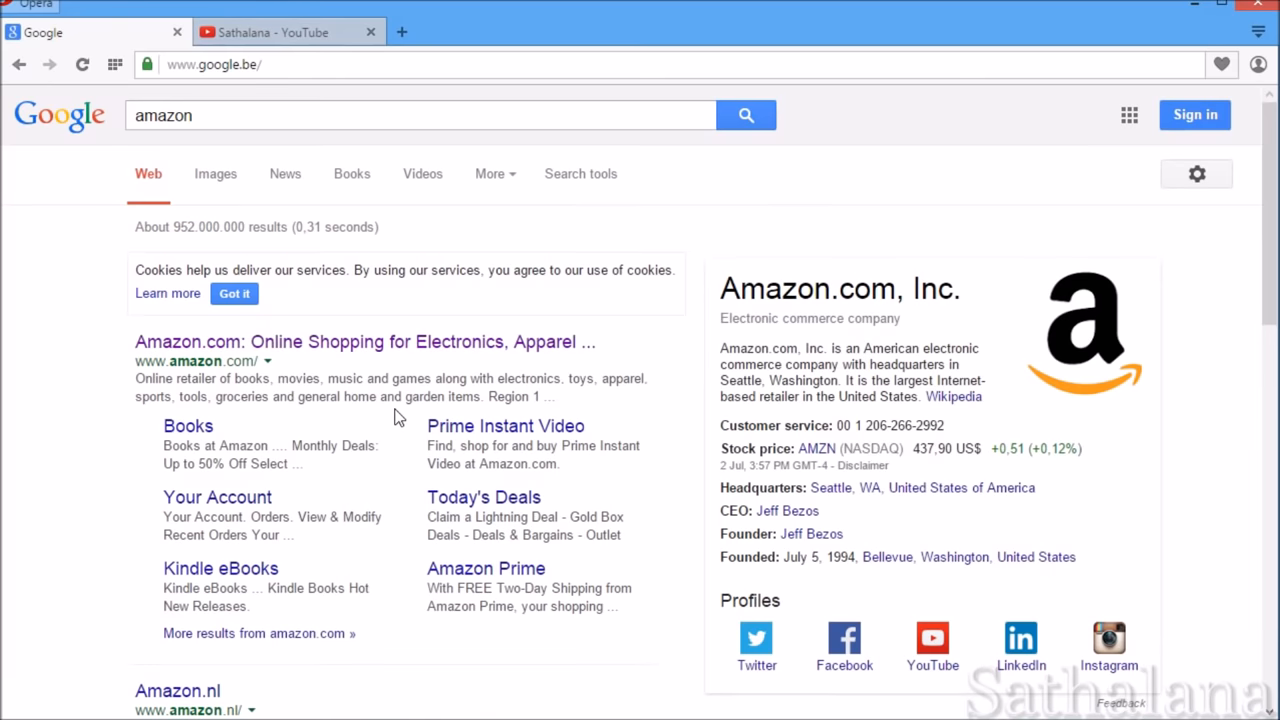
- Search Amazon for 'floor sweeper' and switch the address to amazon.co.uk to rerun it
left_click(364, 340)
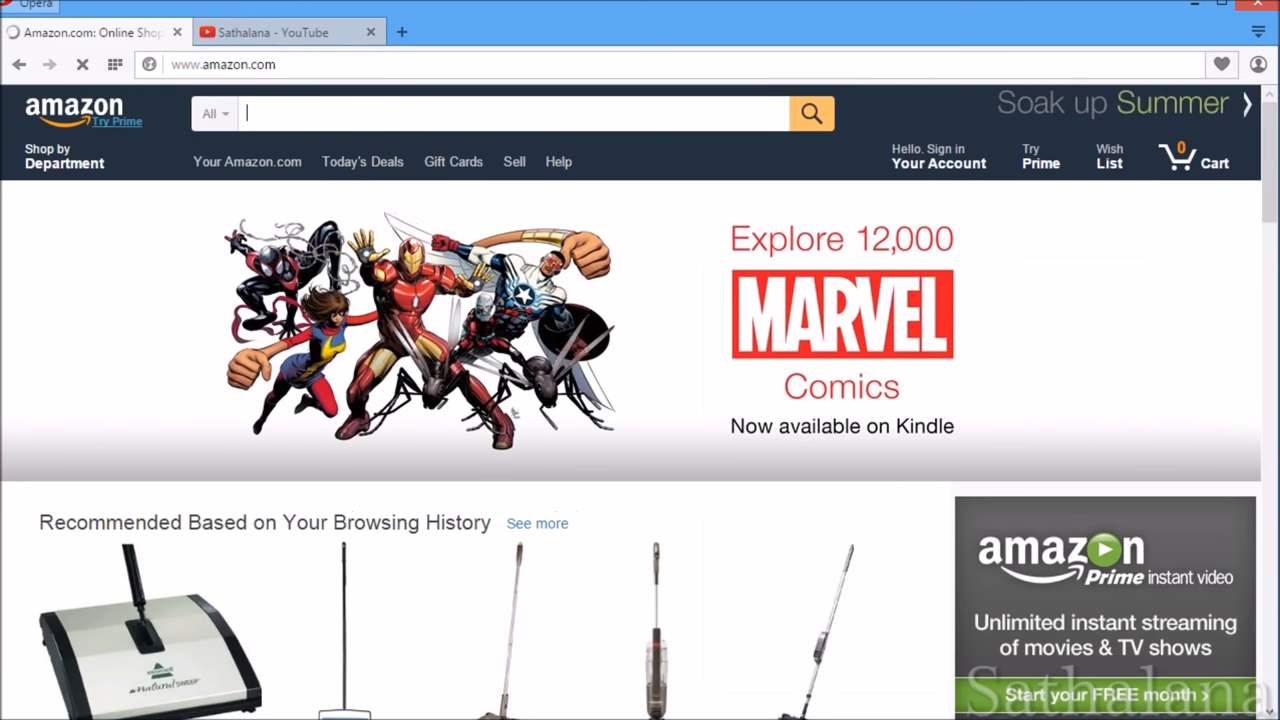
type("floor")
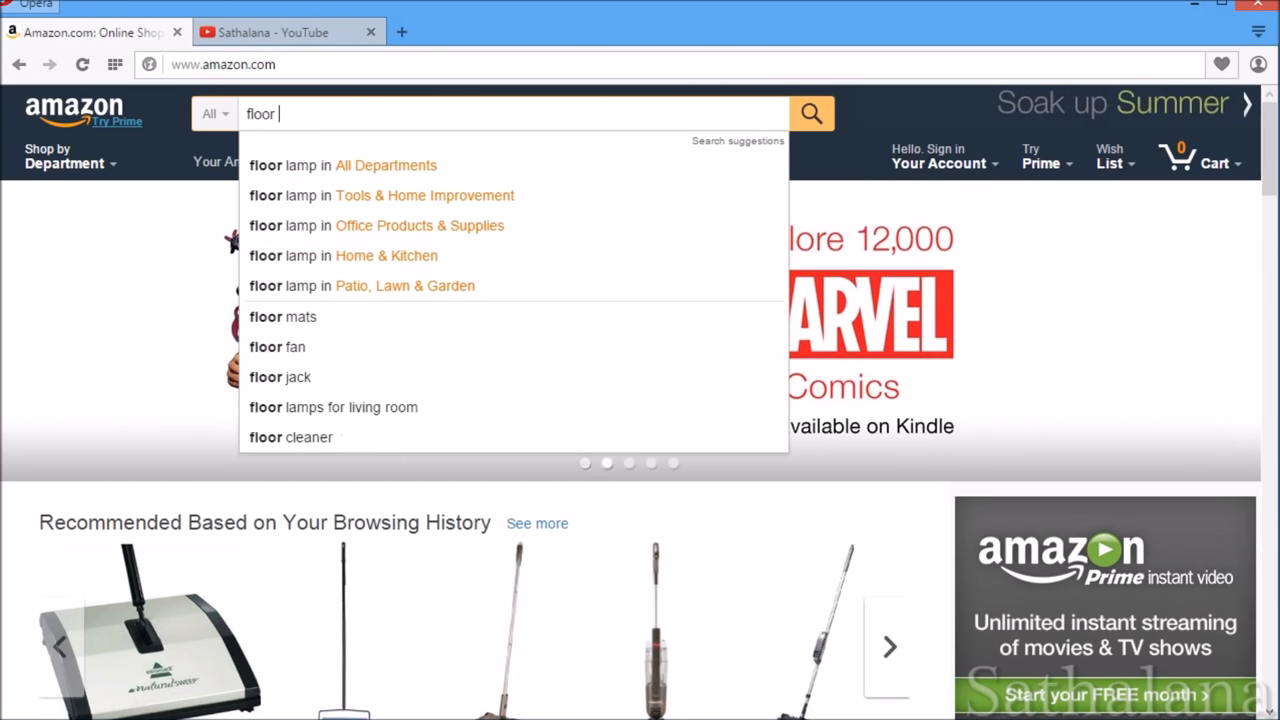
type("sweeper")
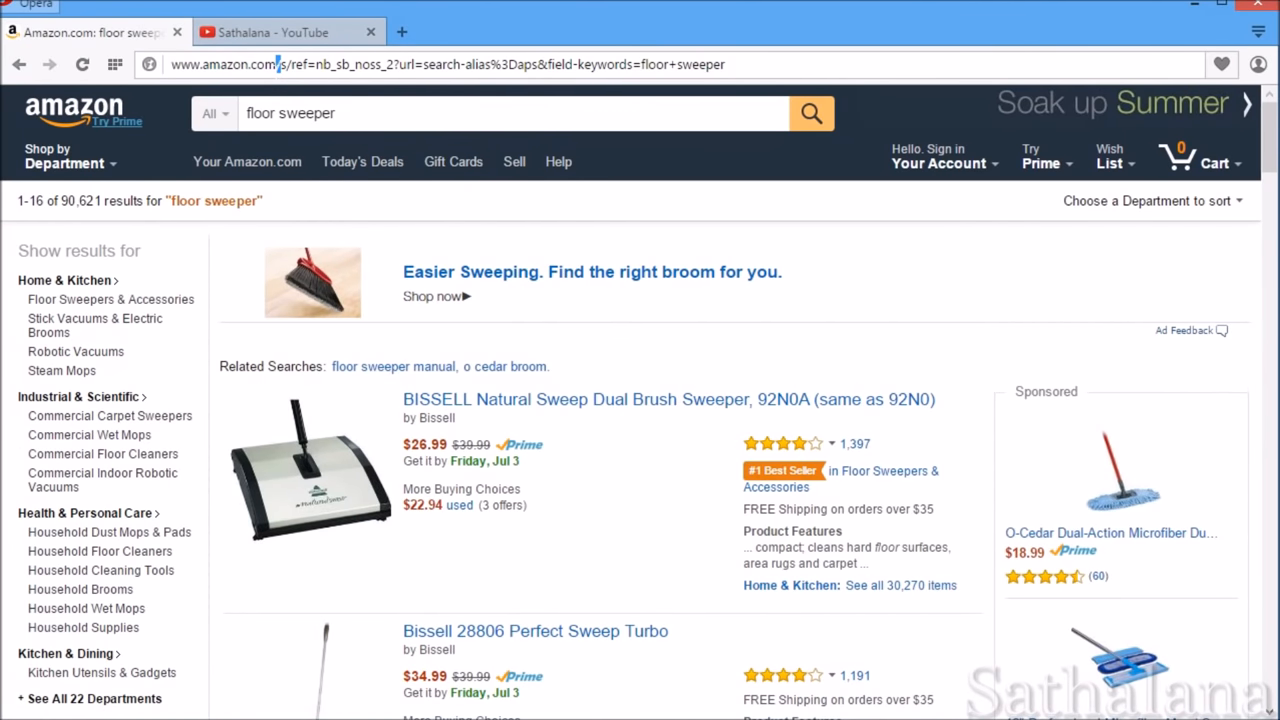
left_click(444, 64)
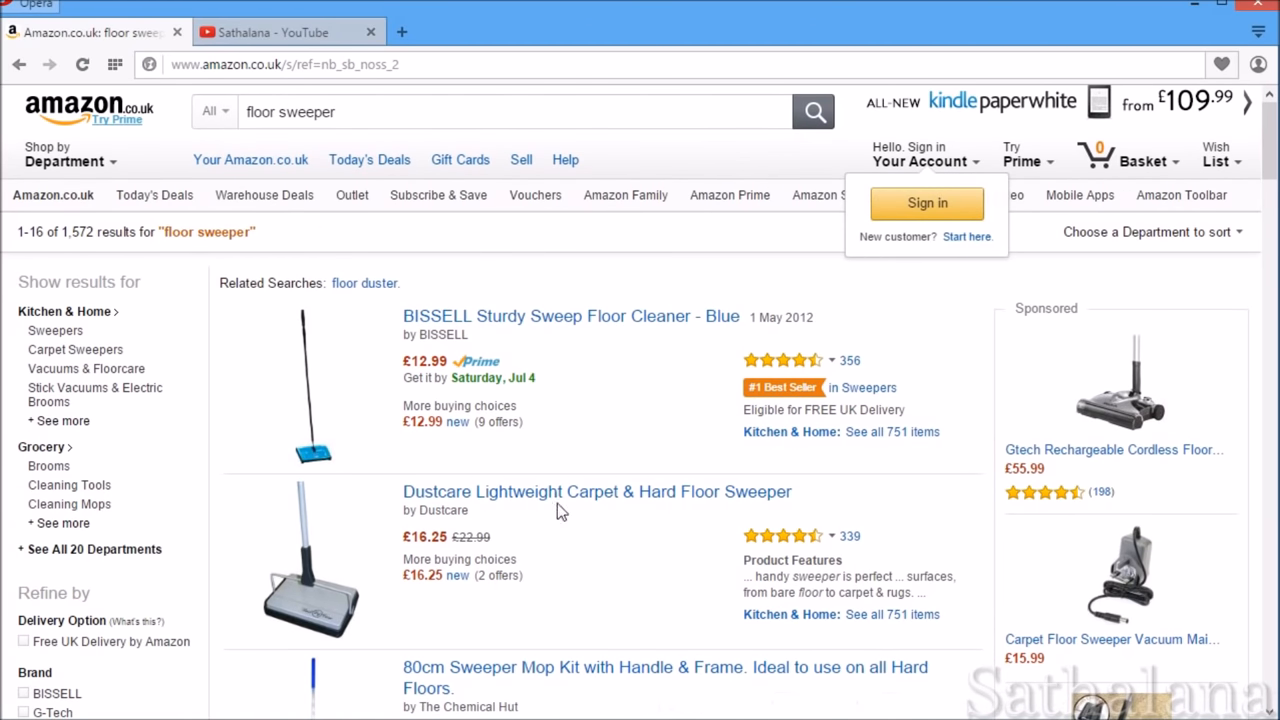
- Add the BISSELL Sturdy Sweep Floor Cleaner - Blue to the basket, reaching the sign-in page
left_click(570, 316)
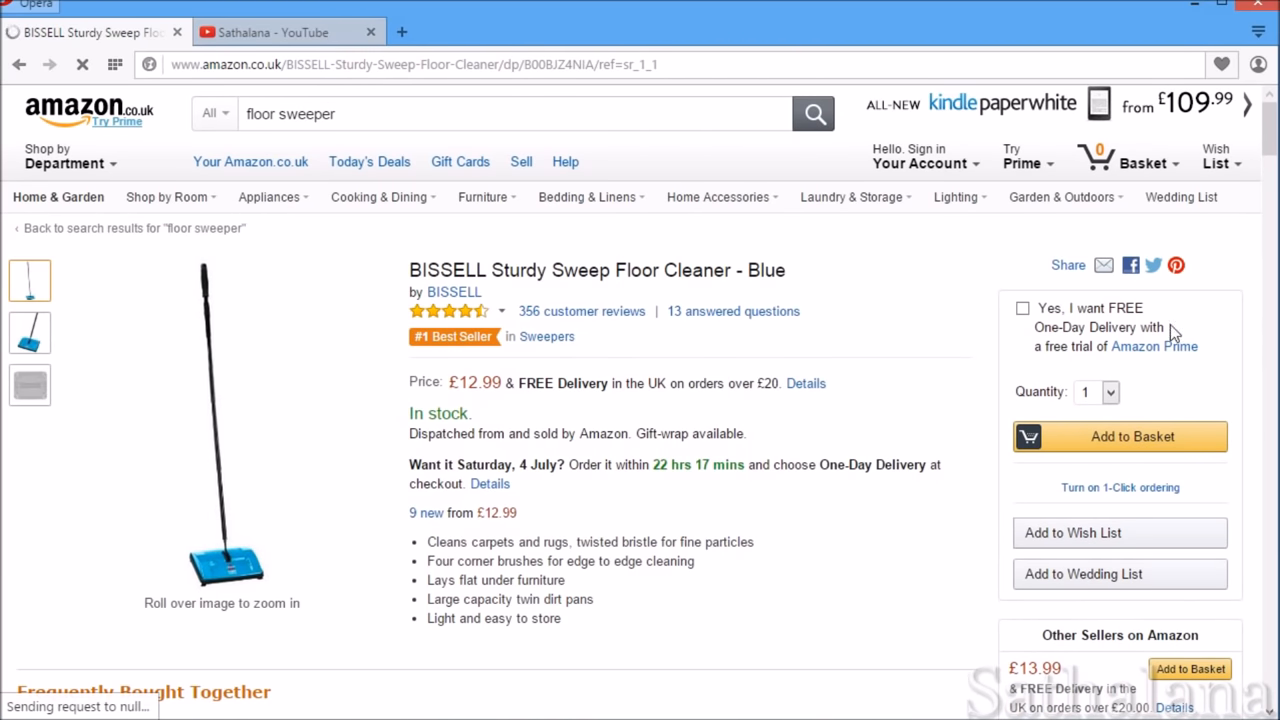
mouse_move(1056, 440)
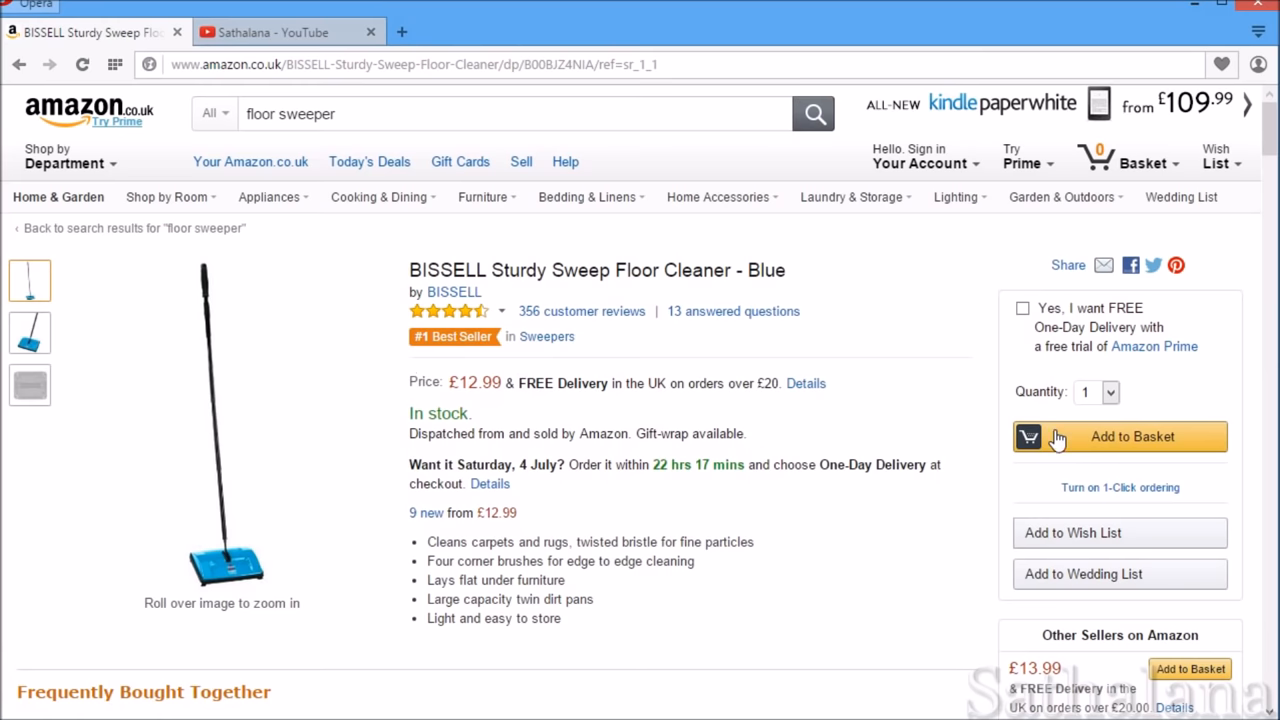
left_click(1120, 436)
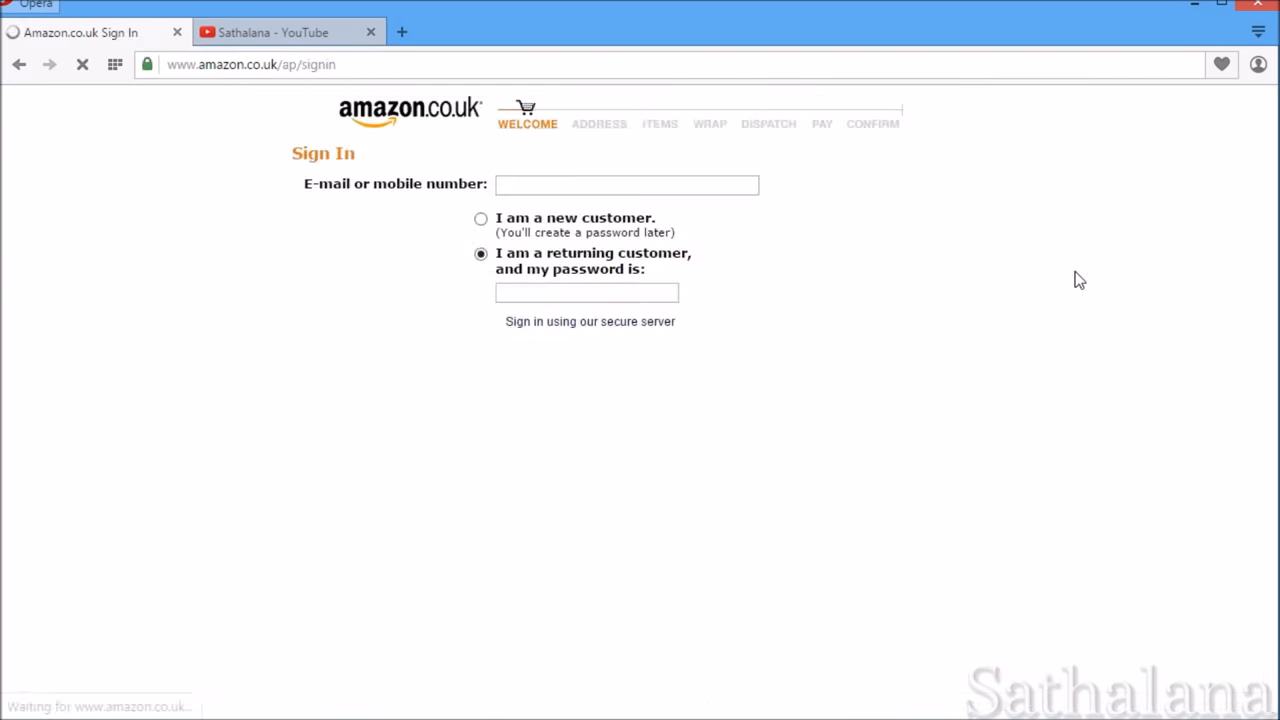